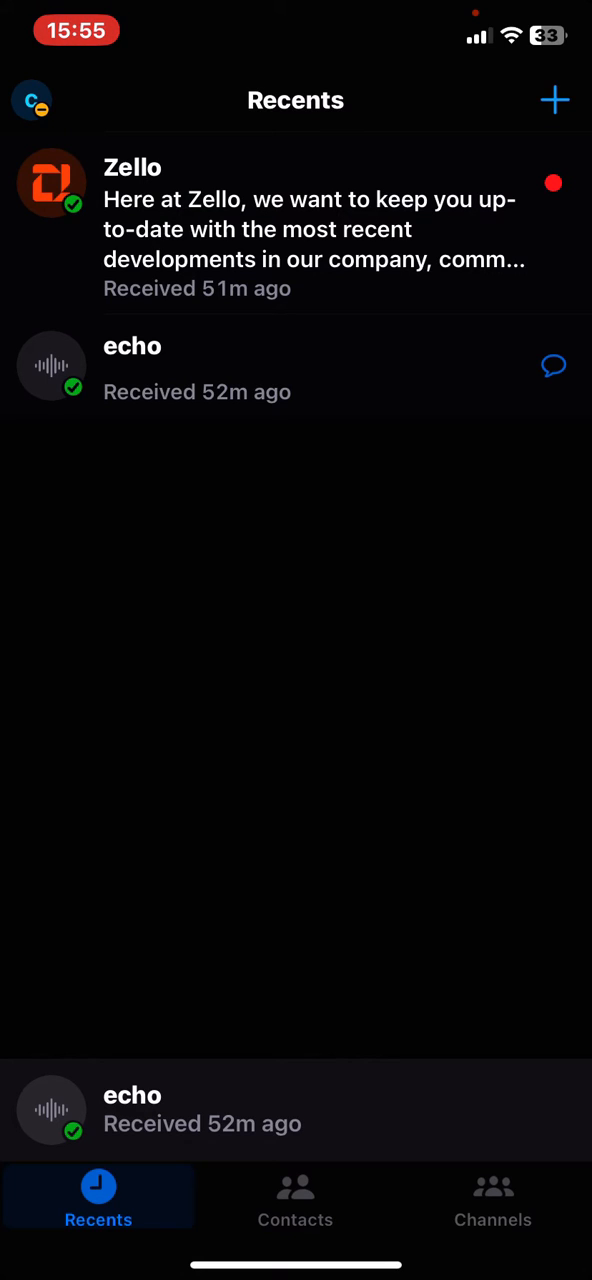
# Go to the Channels section and show the add-channel choices (by name, QR code, create).
pyautogui.click(492, 1196)
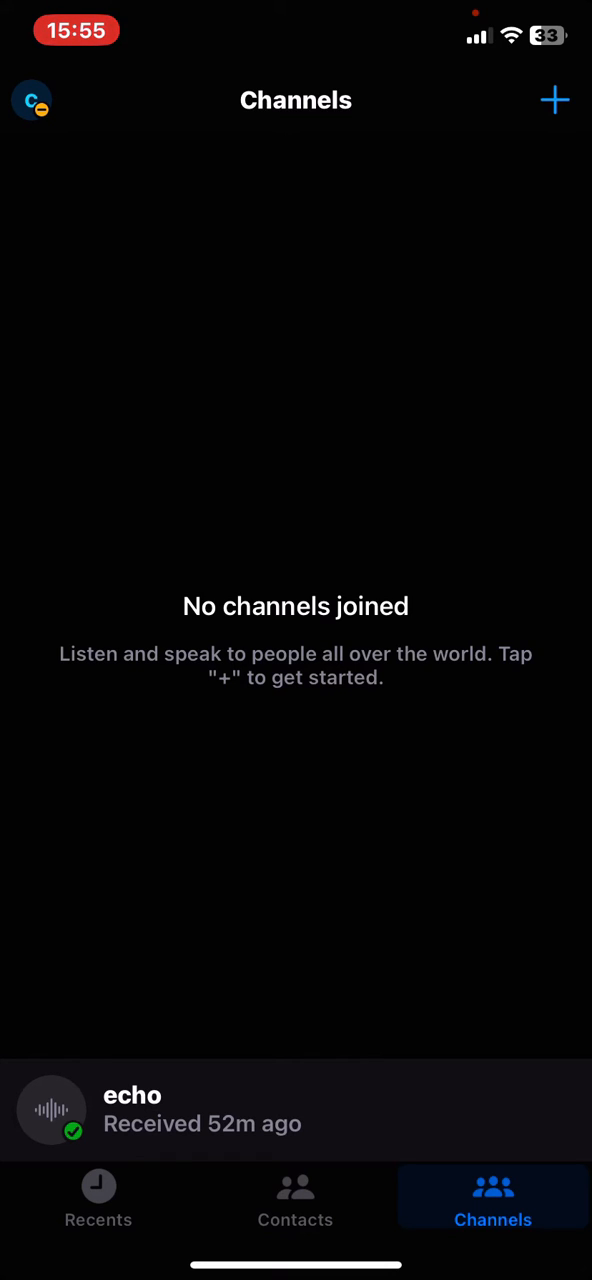
pyautogui.click(556, 100)
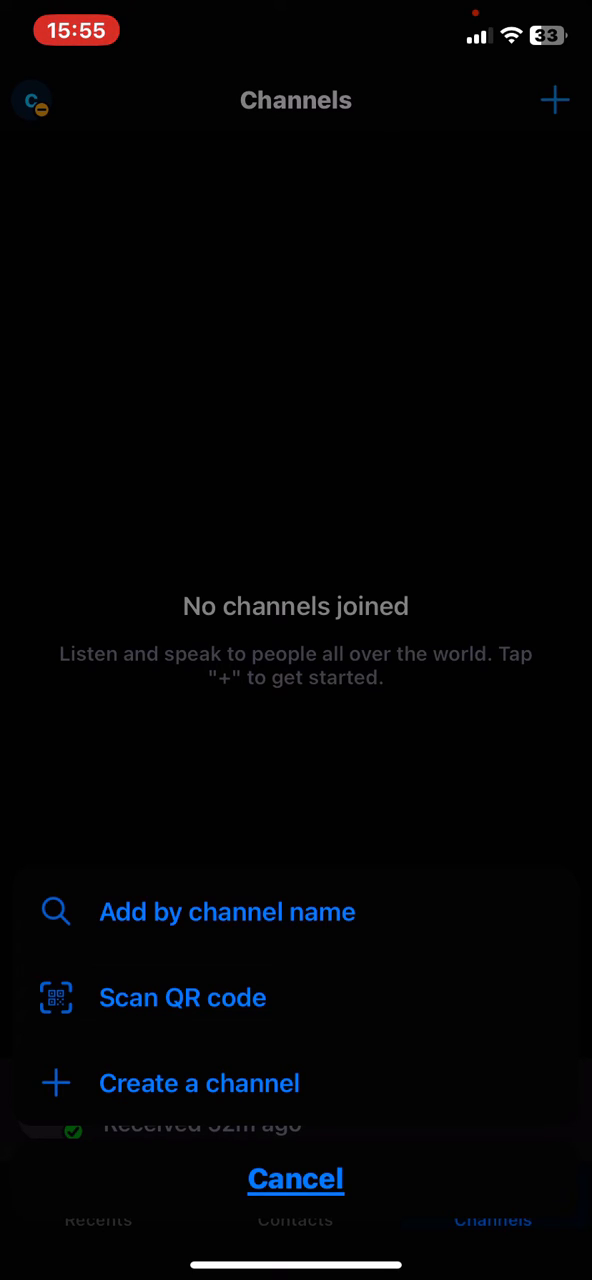
# Start a new channel and scroll its form to review type, languages and permission settings.
pyautogui.click(200, 1084)
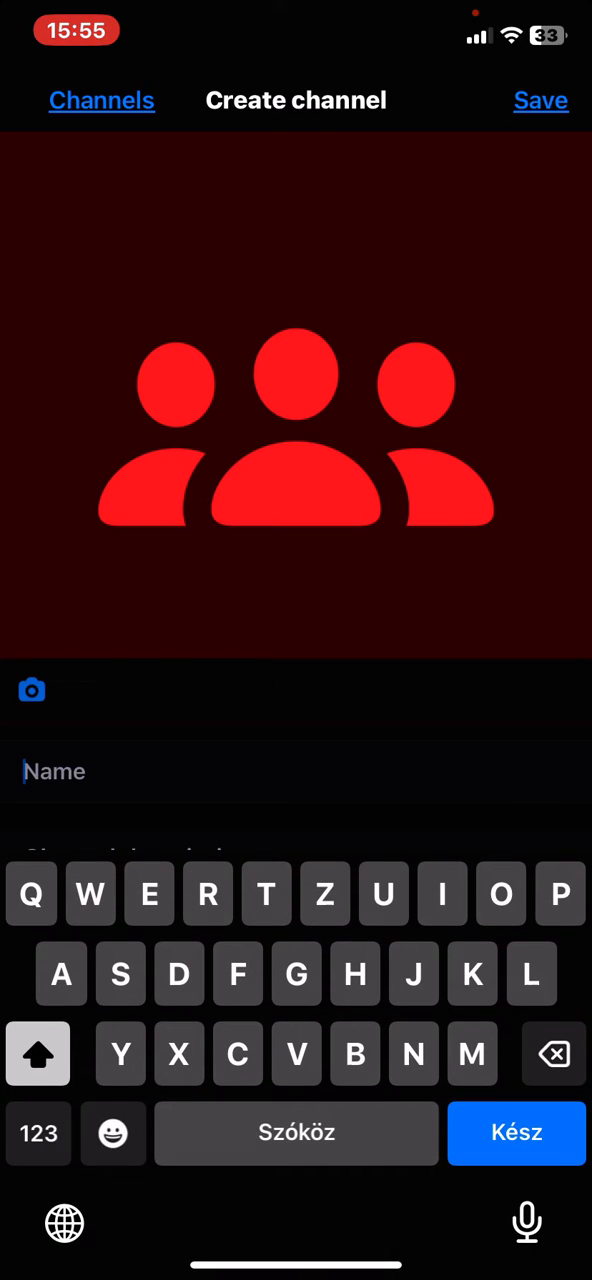
pyautogui.scroll(-3)
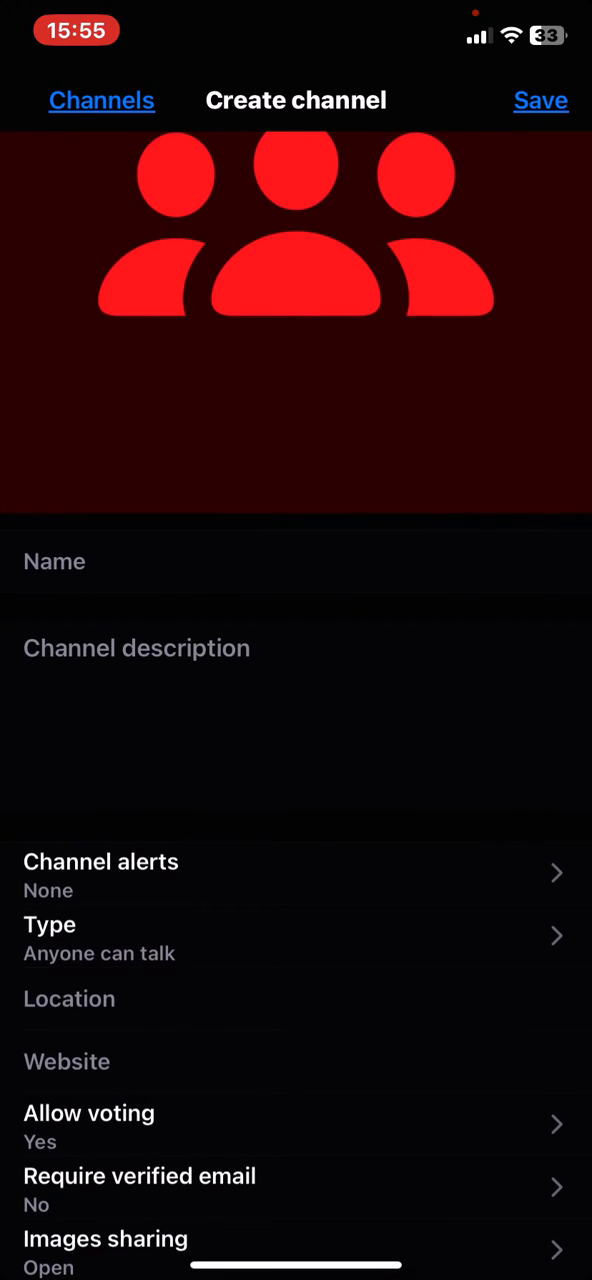
pyautogui.click(100, 868)
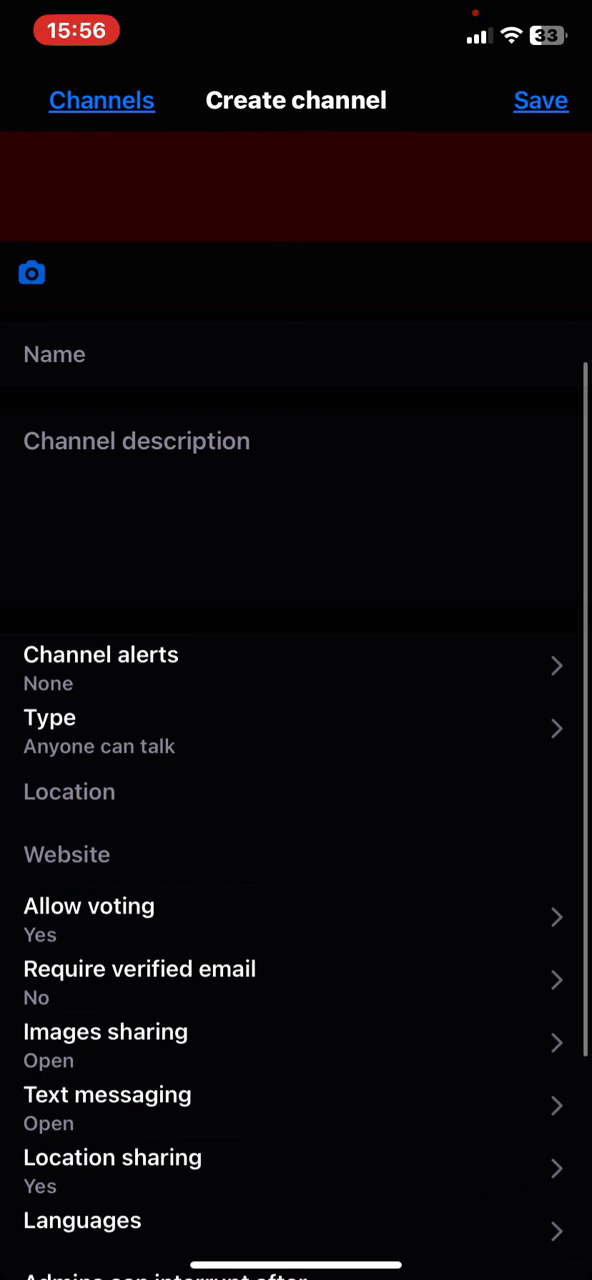
pyautogui.click(296, 730)
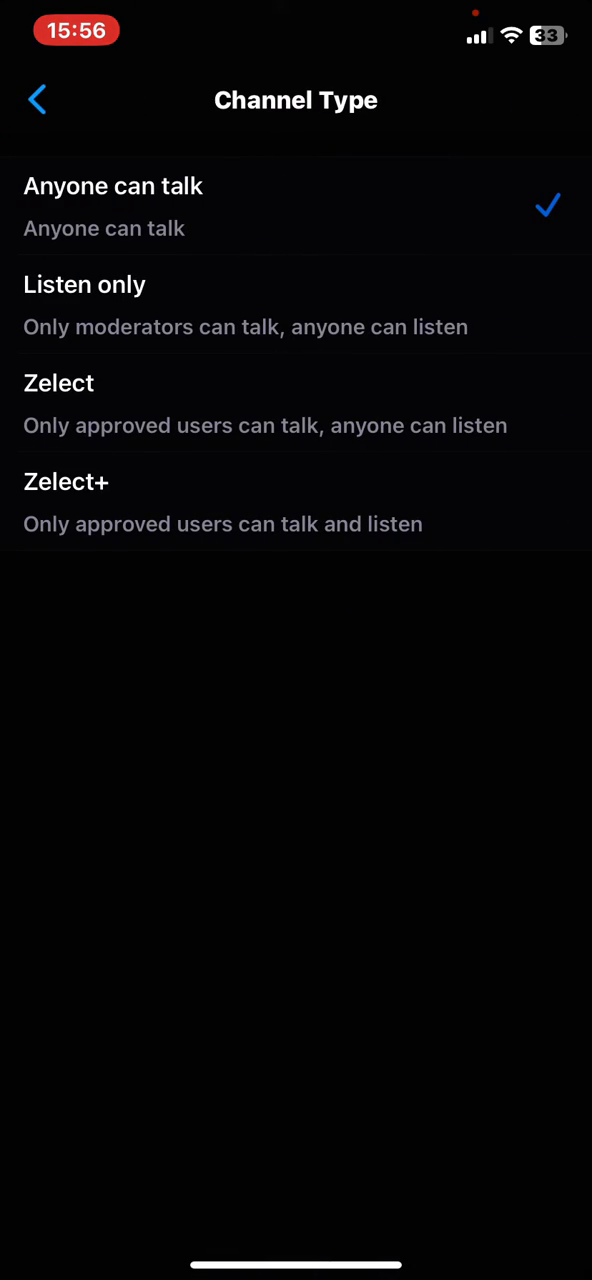
pyautogui.click(36, 100)
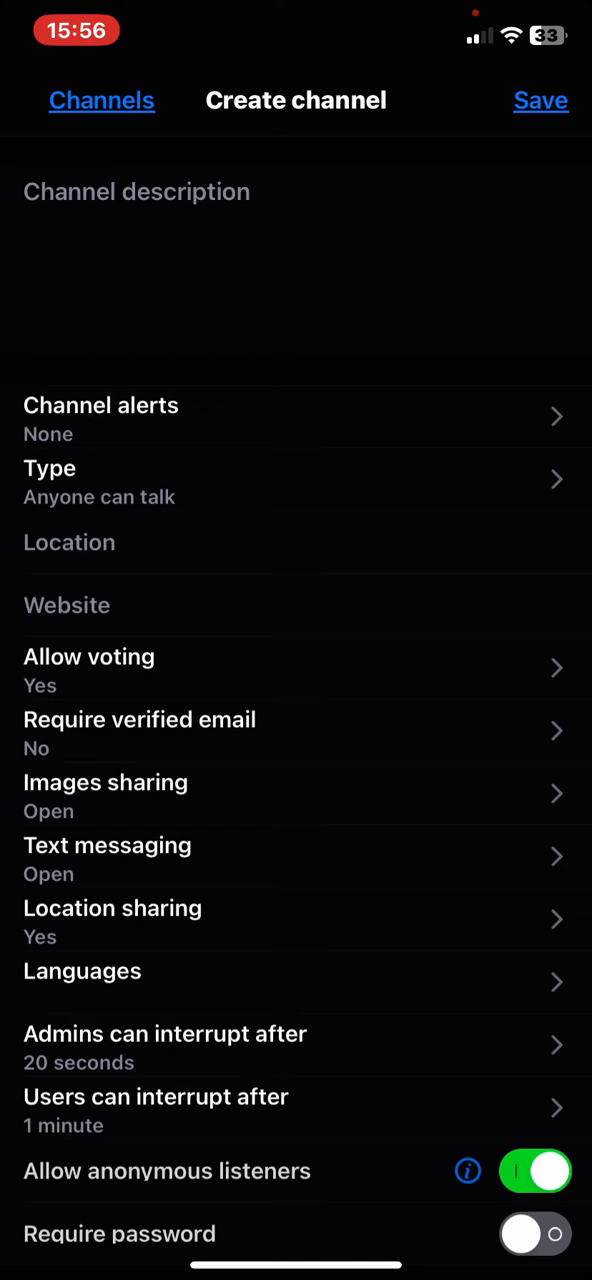
pyautogui.scroll(-3)
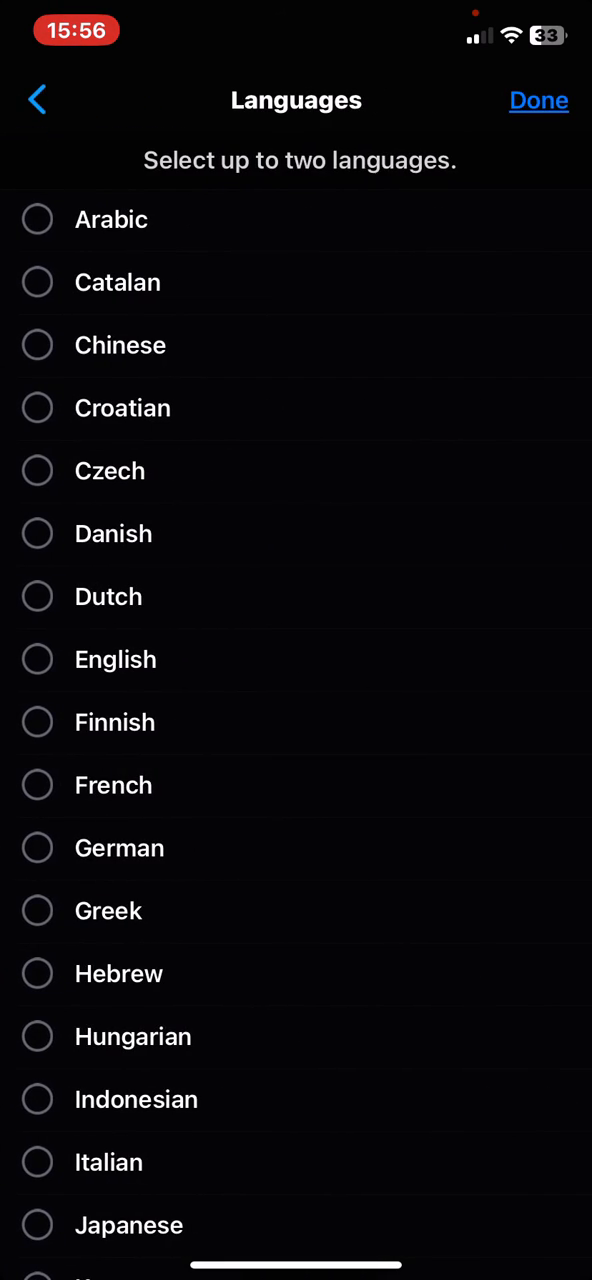
pyautogui.scroll(-3)
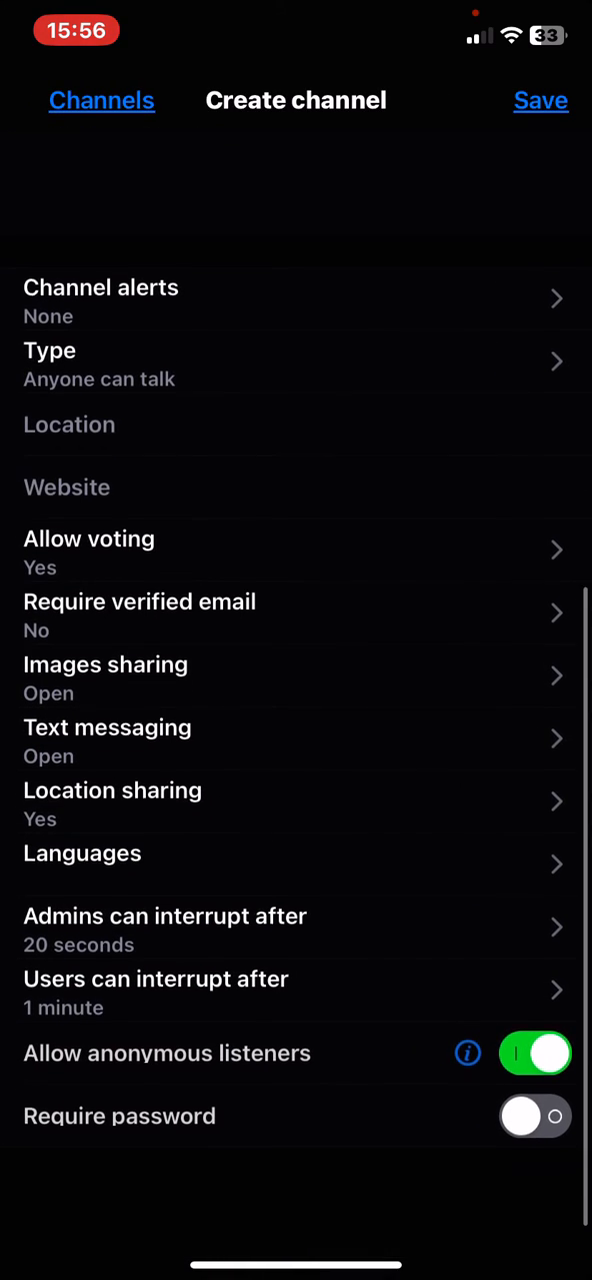
pyautogui.scroll(-3)
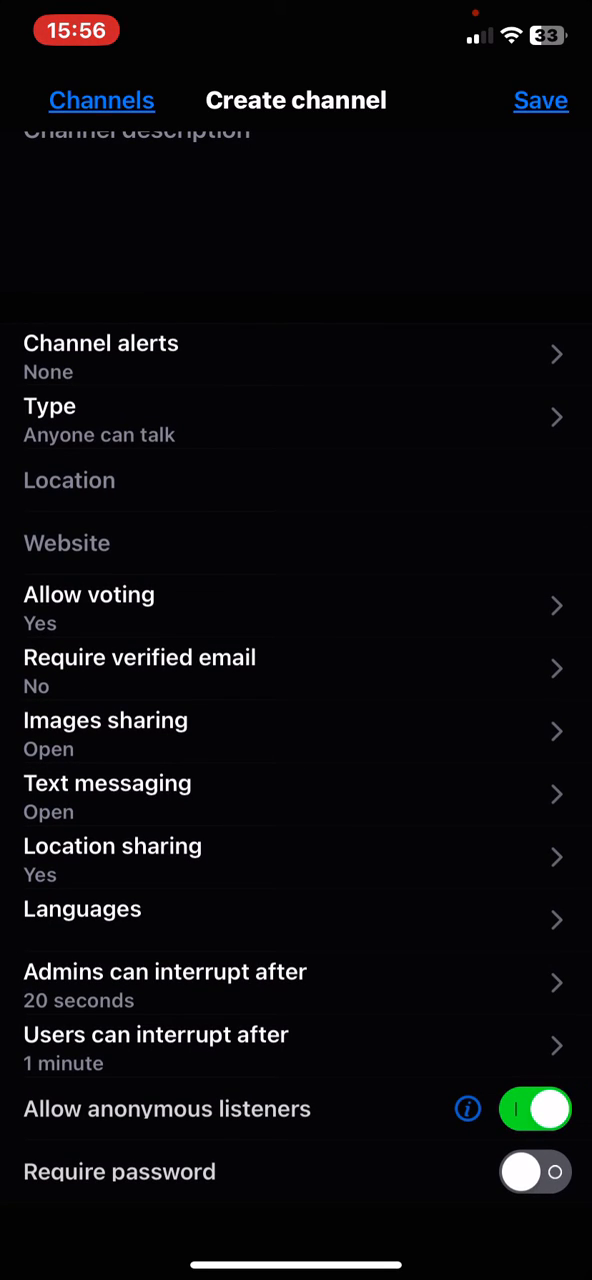